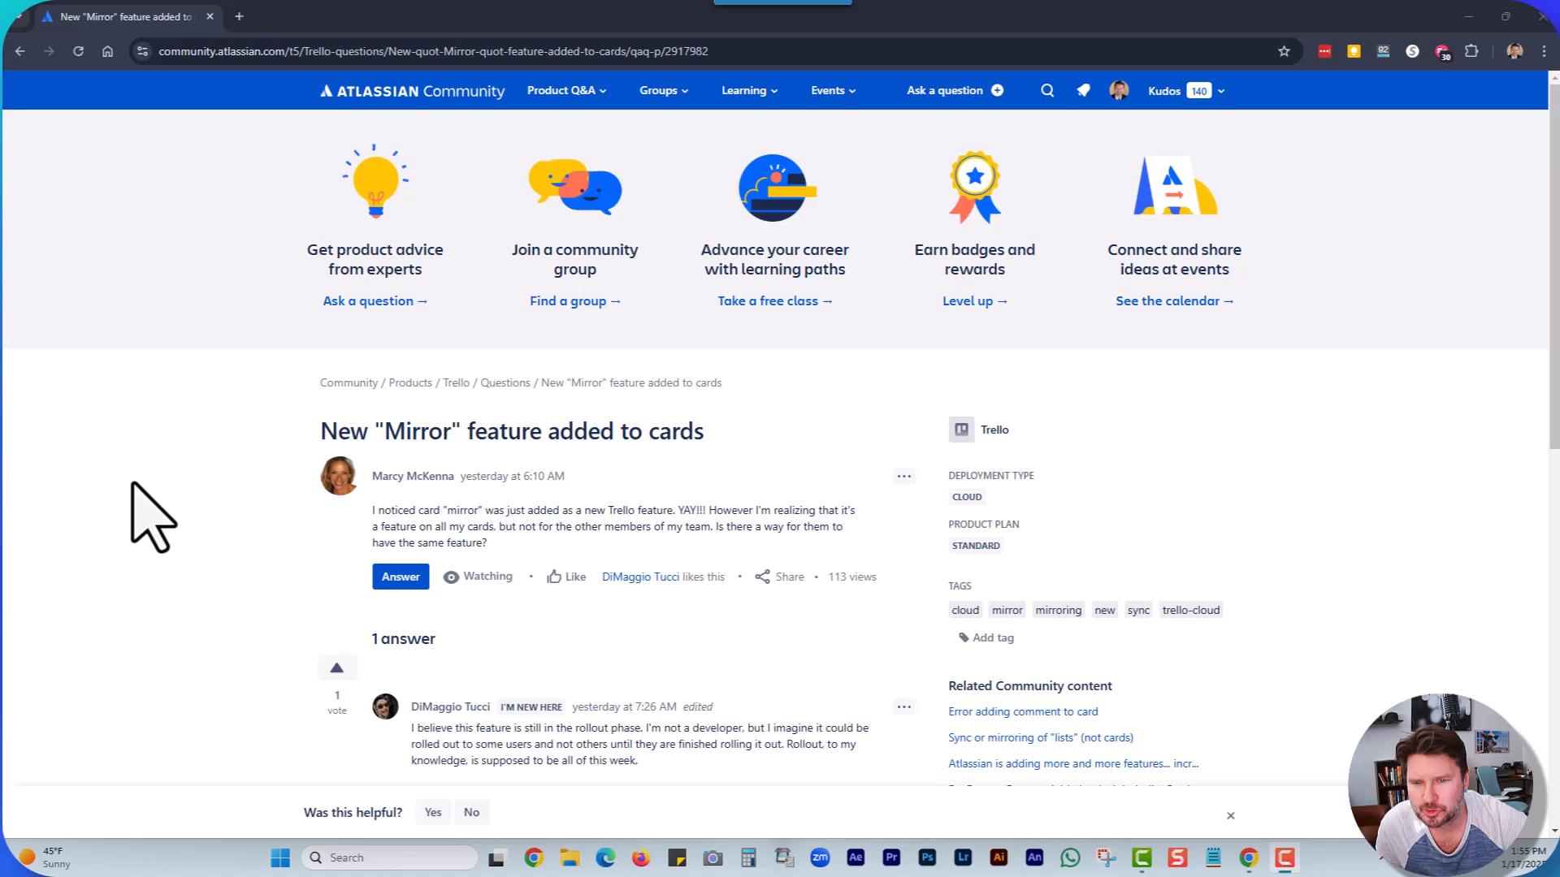
mouse_move(206, 525)
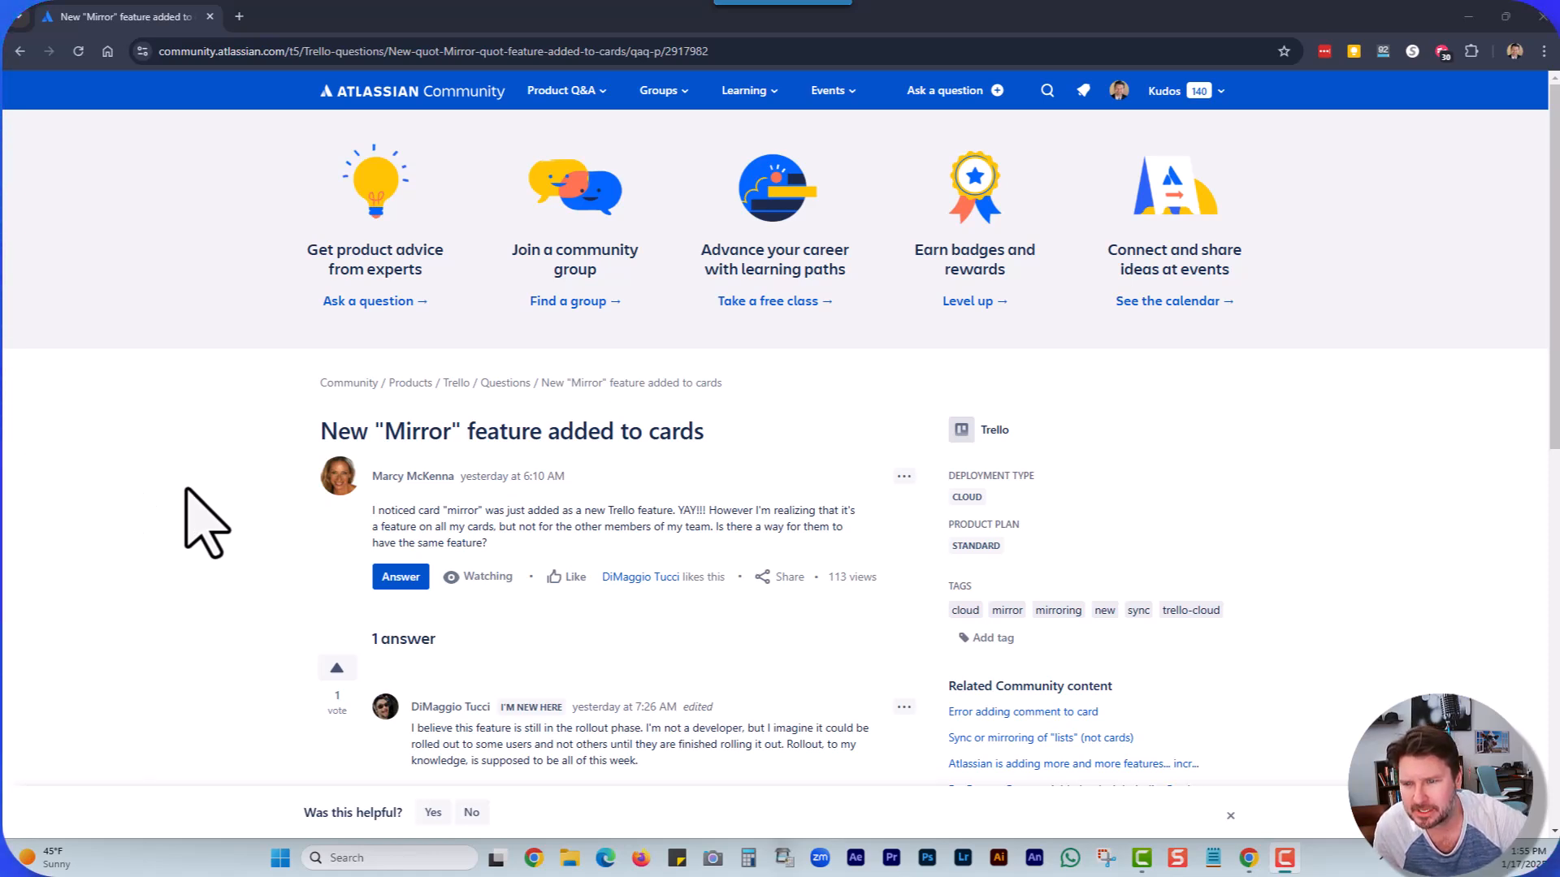
mouse_move(562, 521)
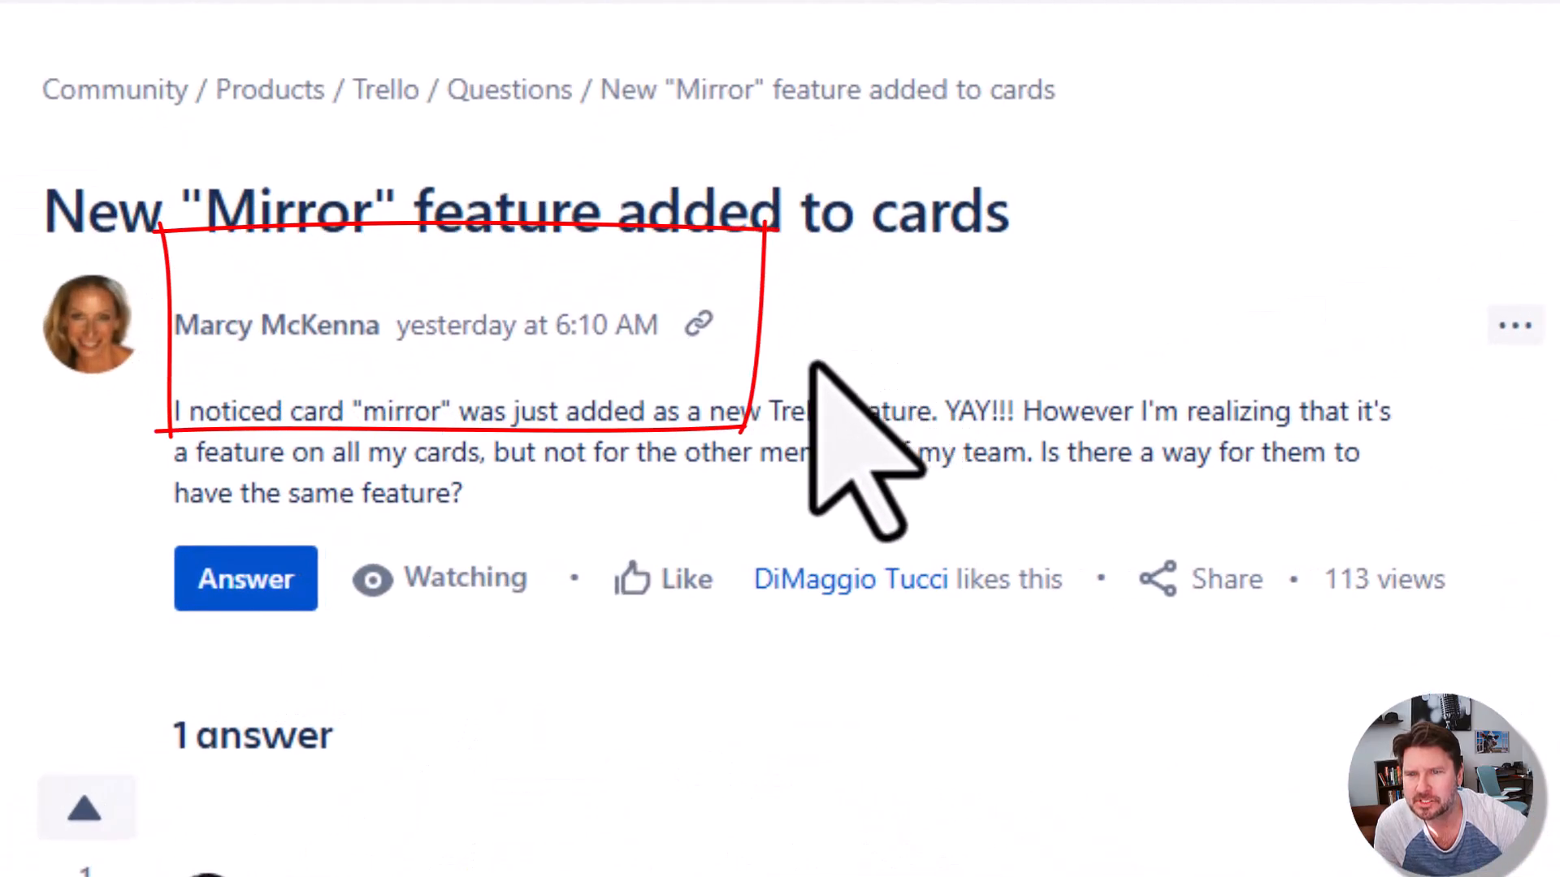
mouse_move(845, 458)
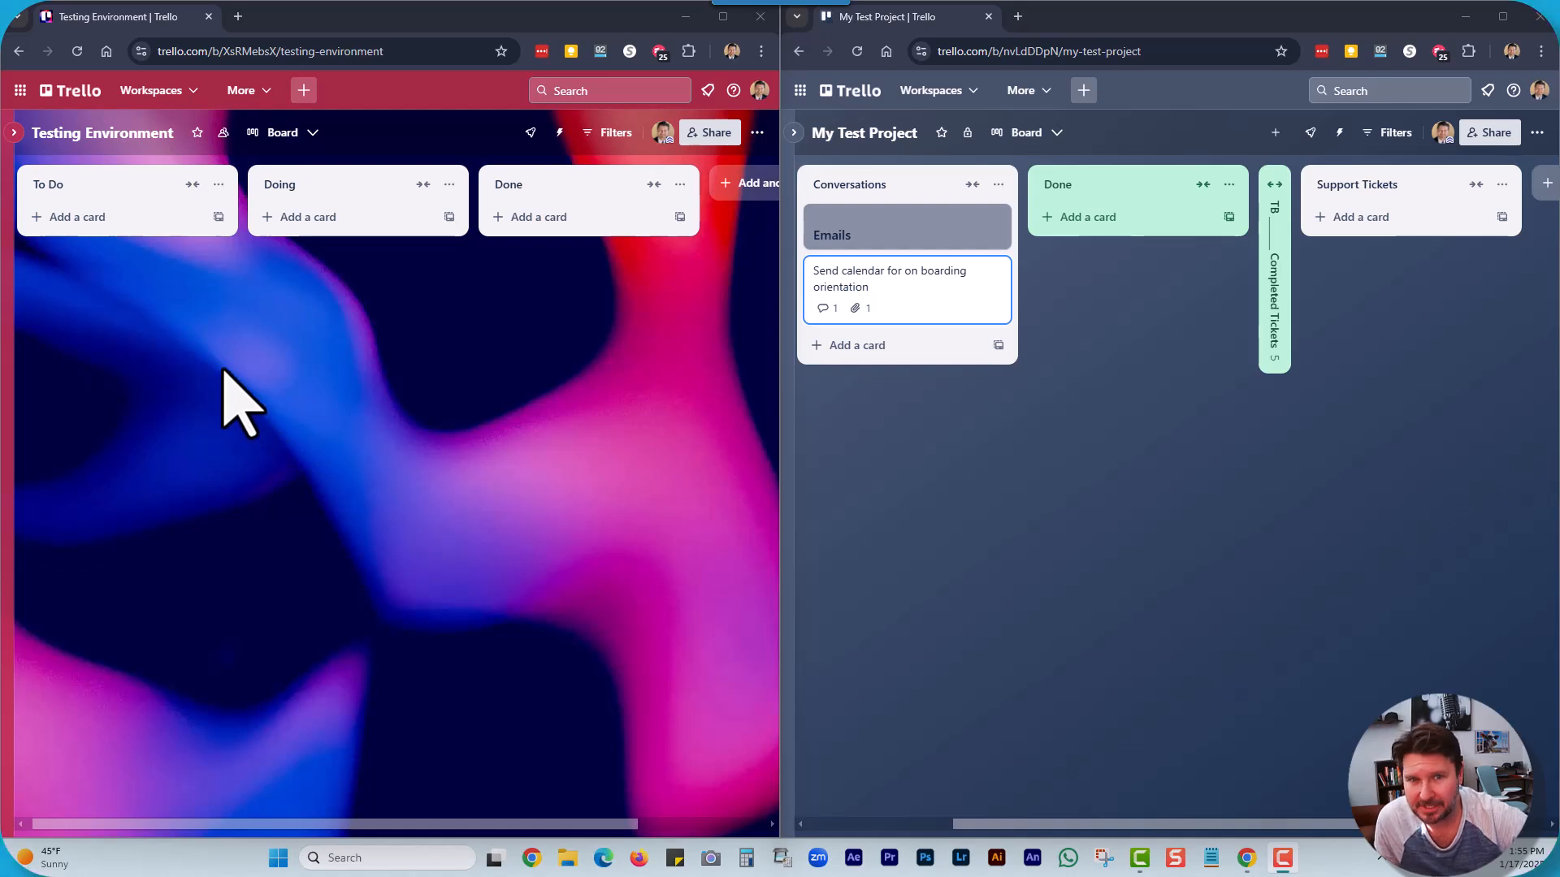
mouse_move(155, 389)
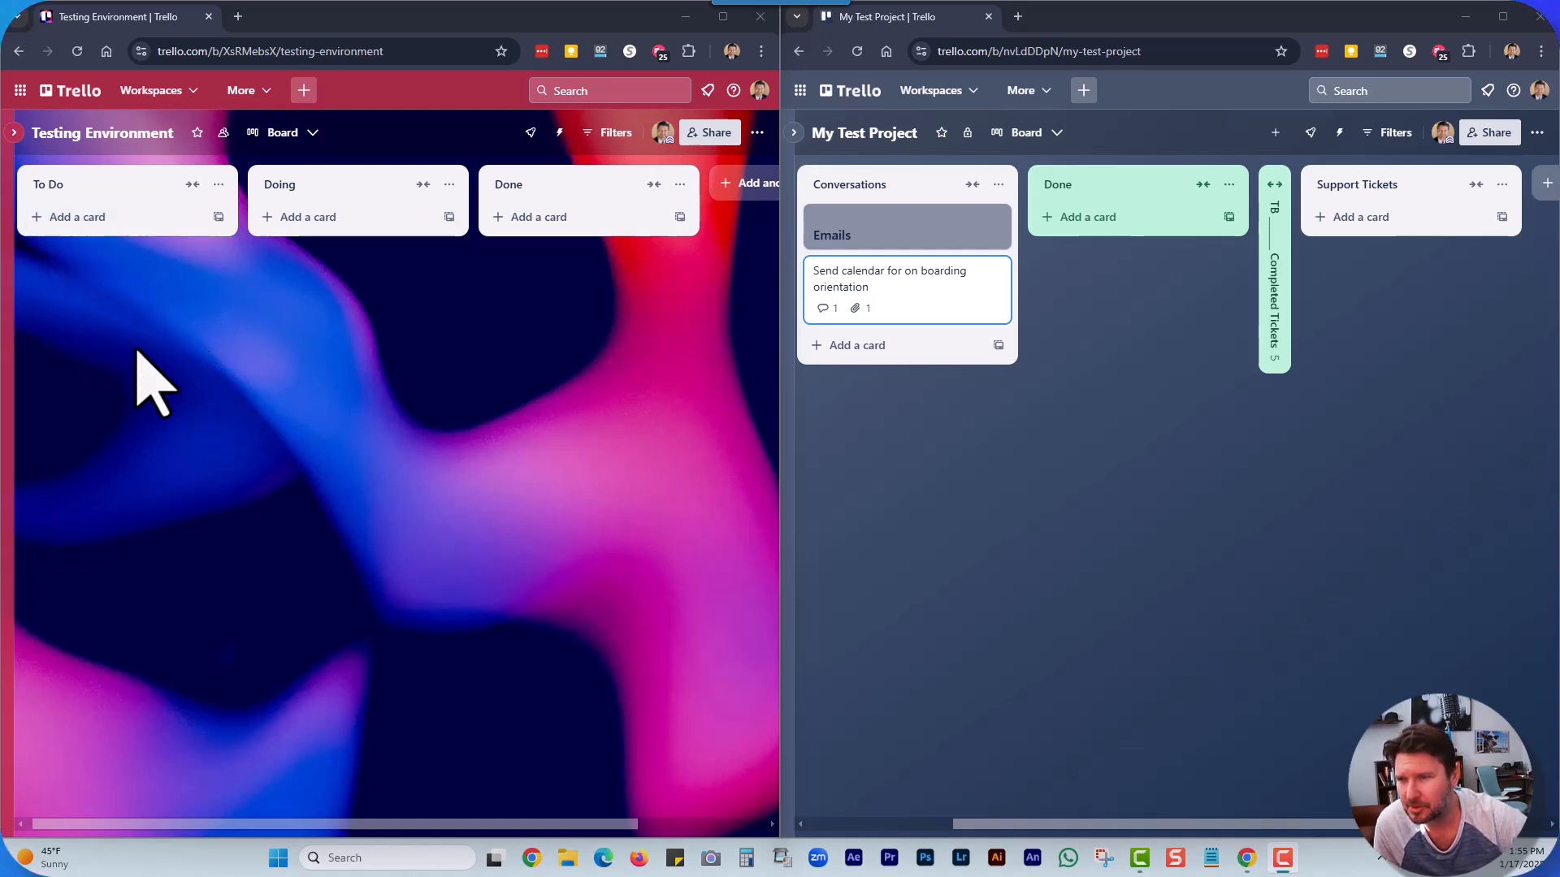
mouse_move(144, 453)
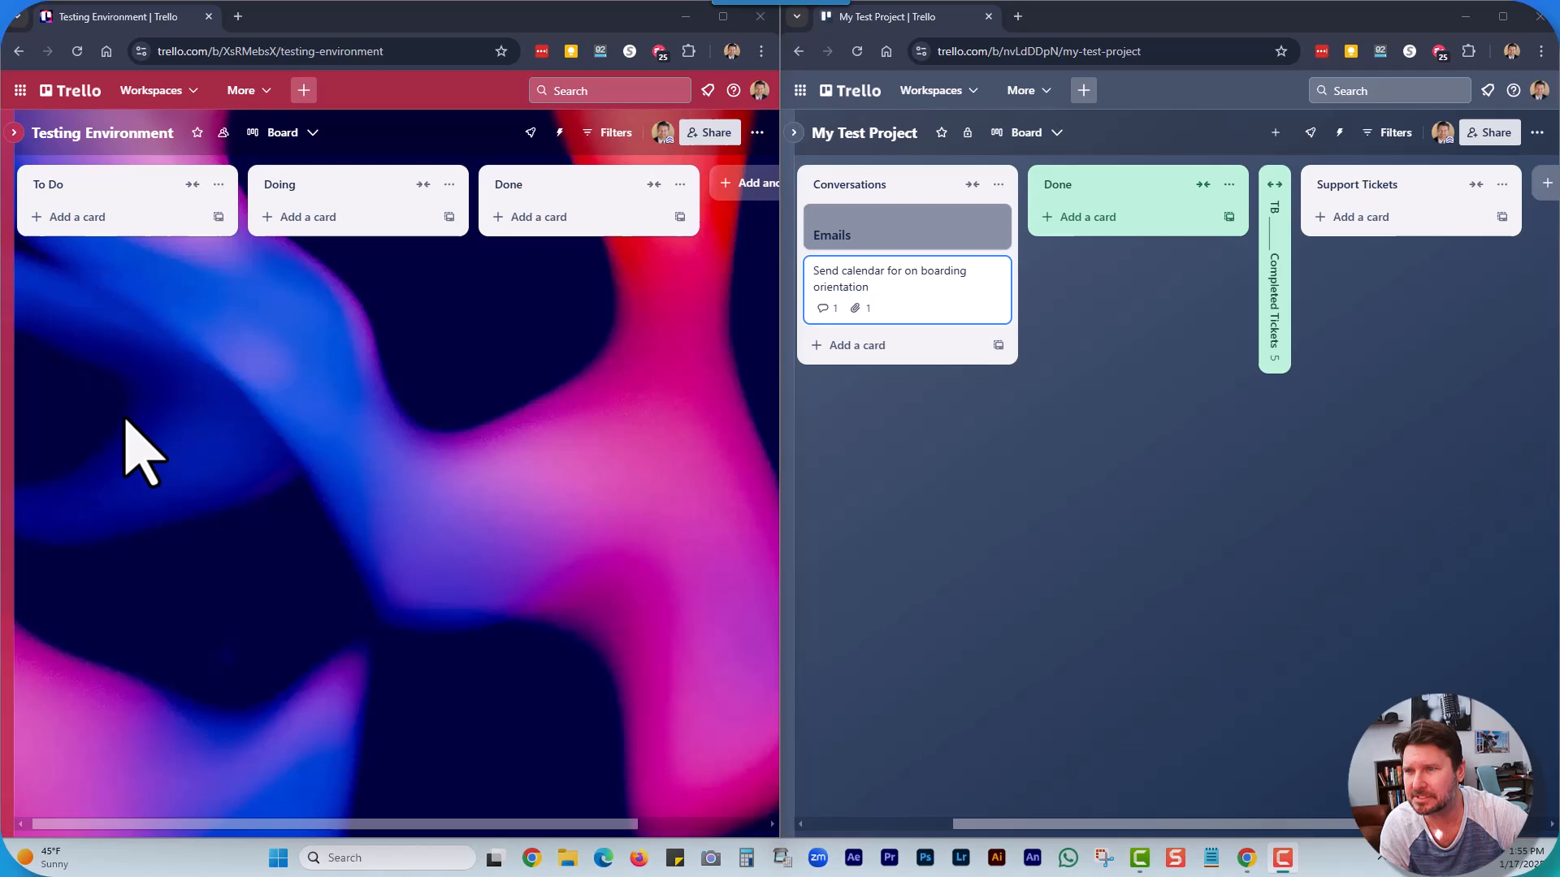
Add a 'test' card to To Do with description 'test' and Ticket Duration 5.
click(78, 217)
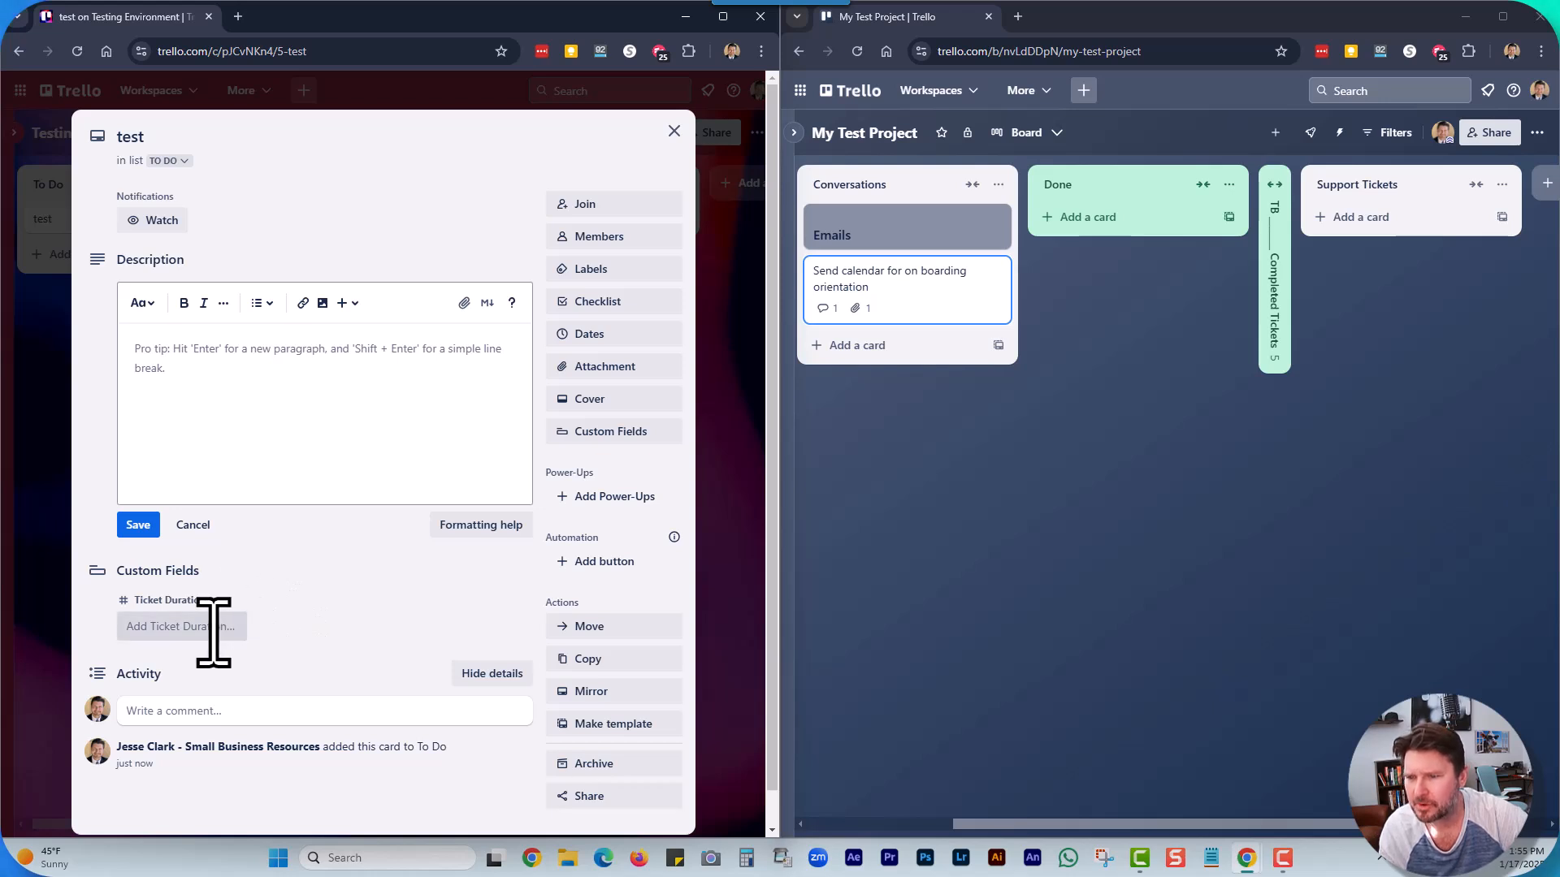
text(tet)
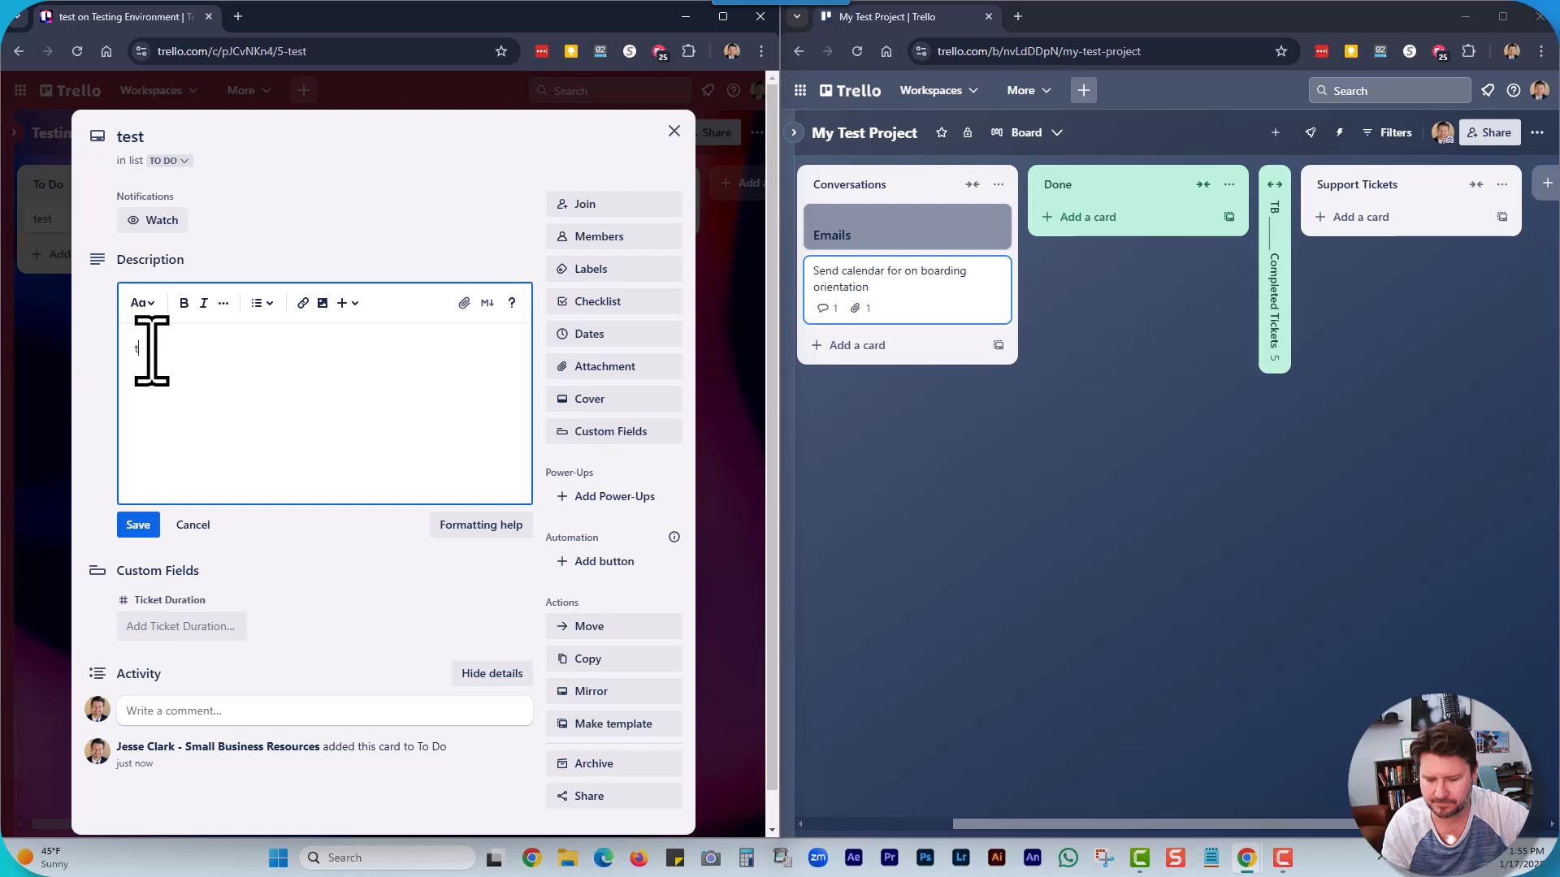
click(136, 525)
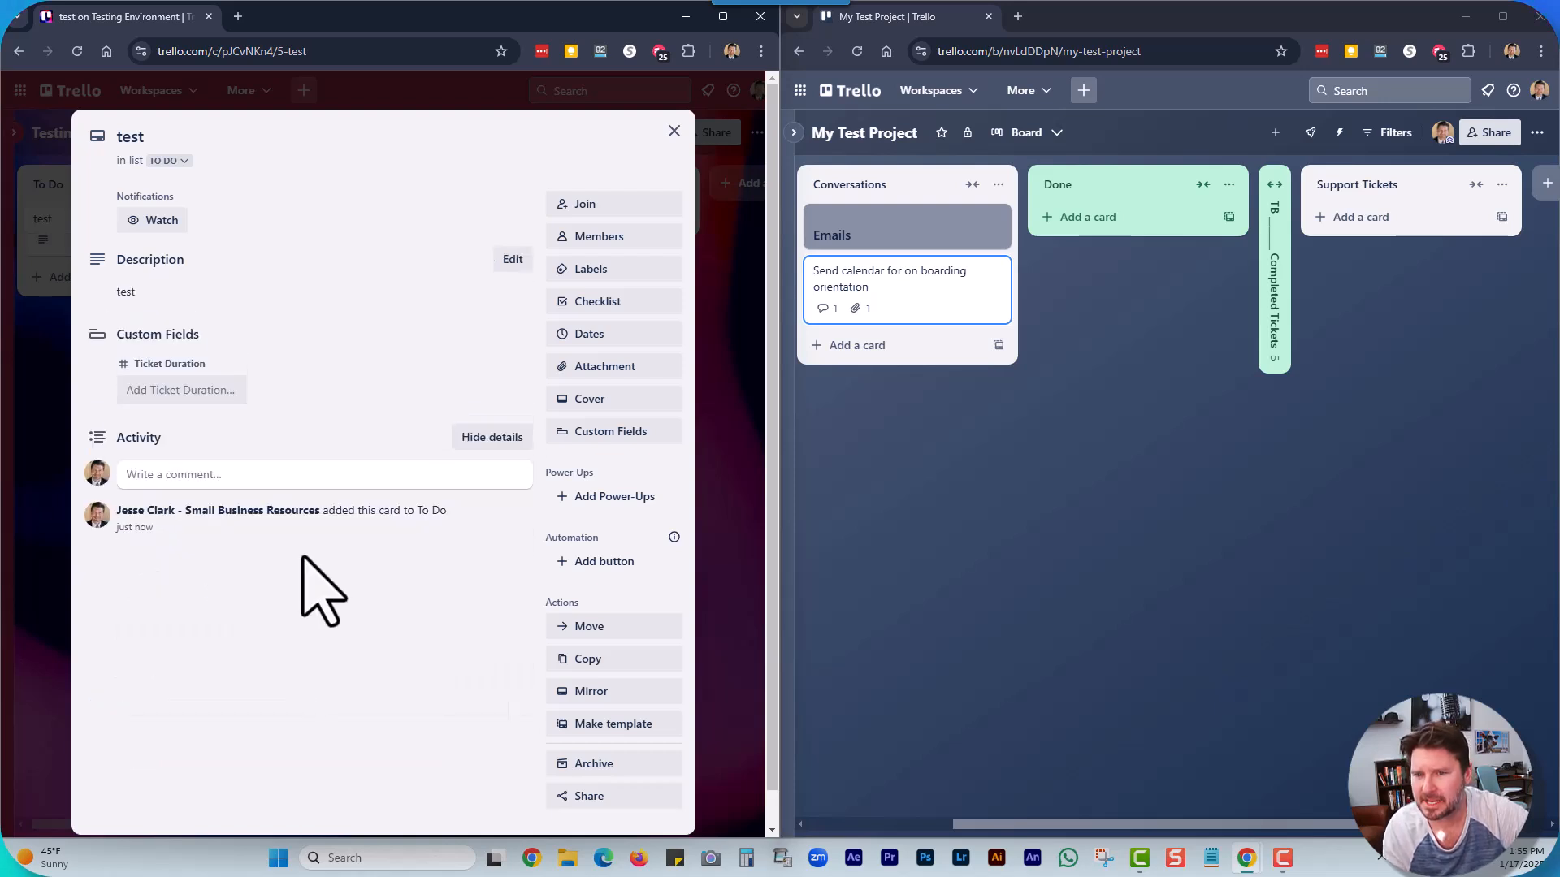
click(611, 431)
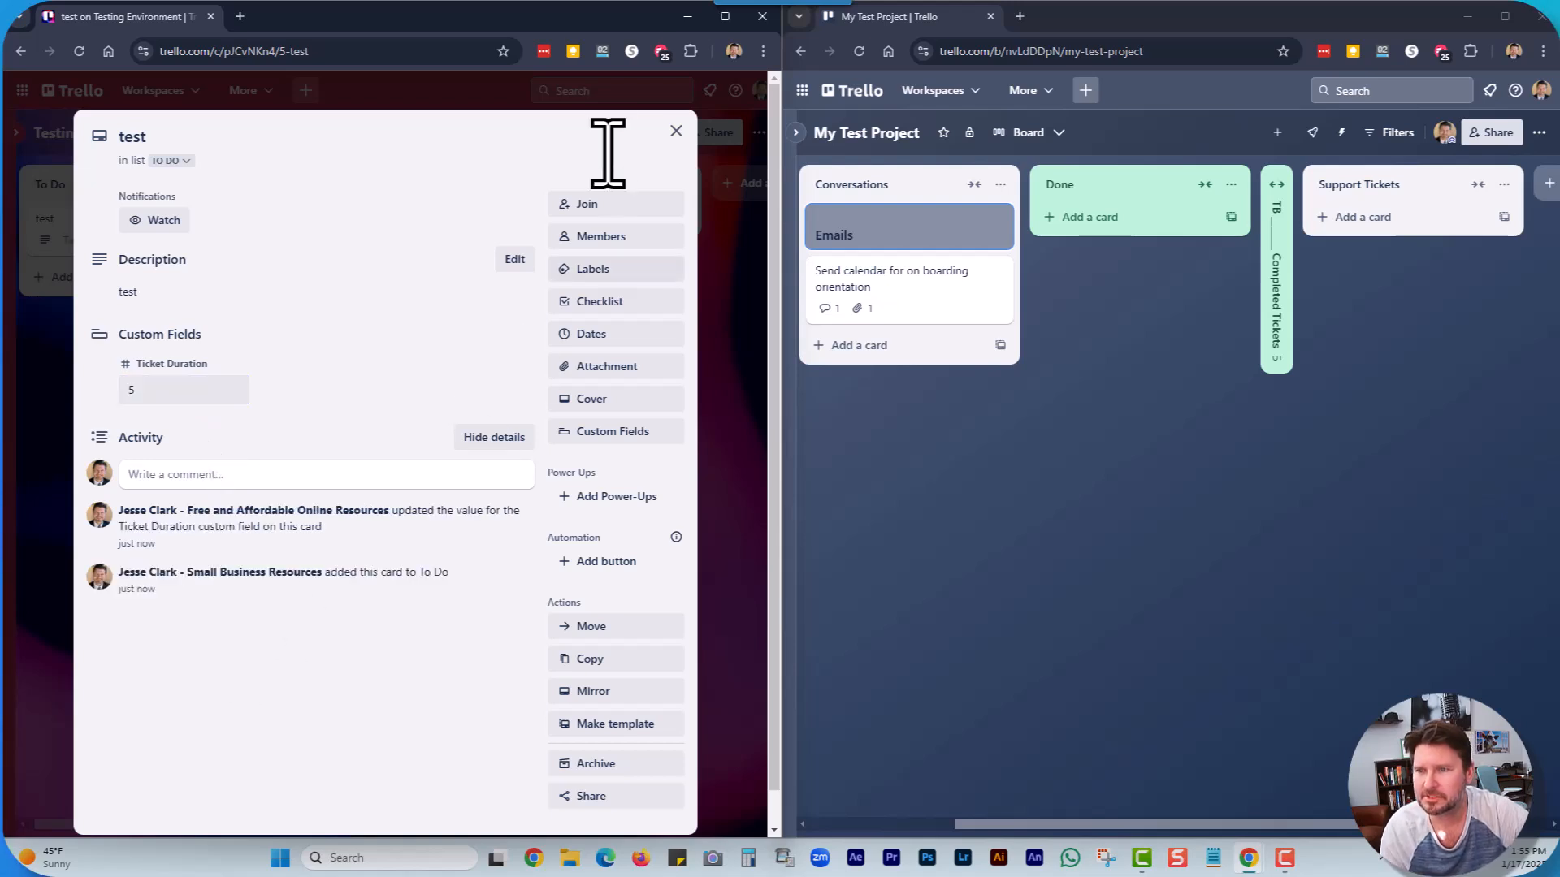
Mirror the 'test' card to the My Test Project board via its quick actions.
click(676, 130)
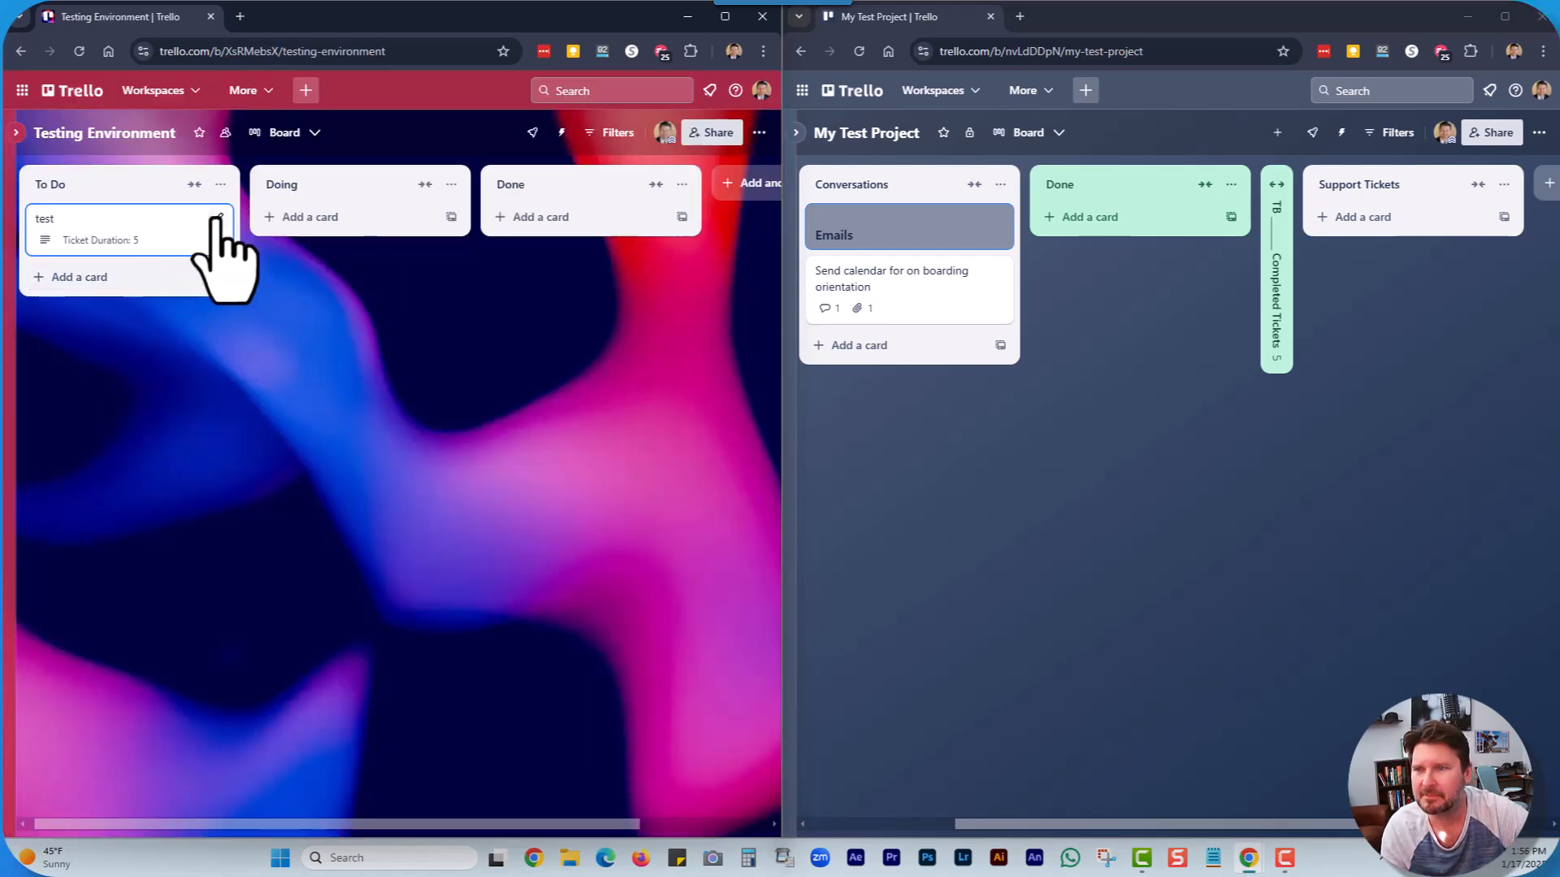
click(286, 450)
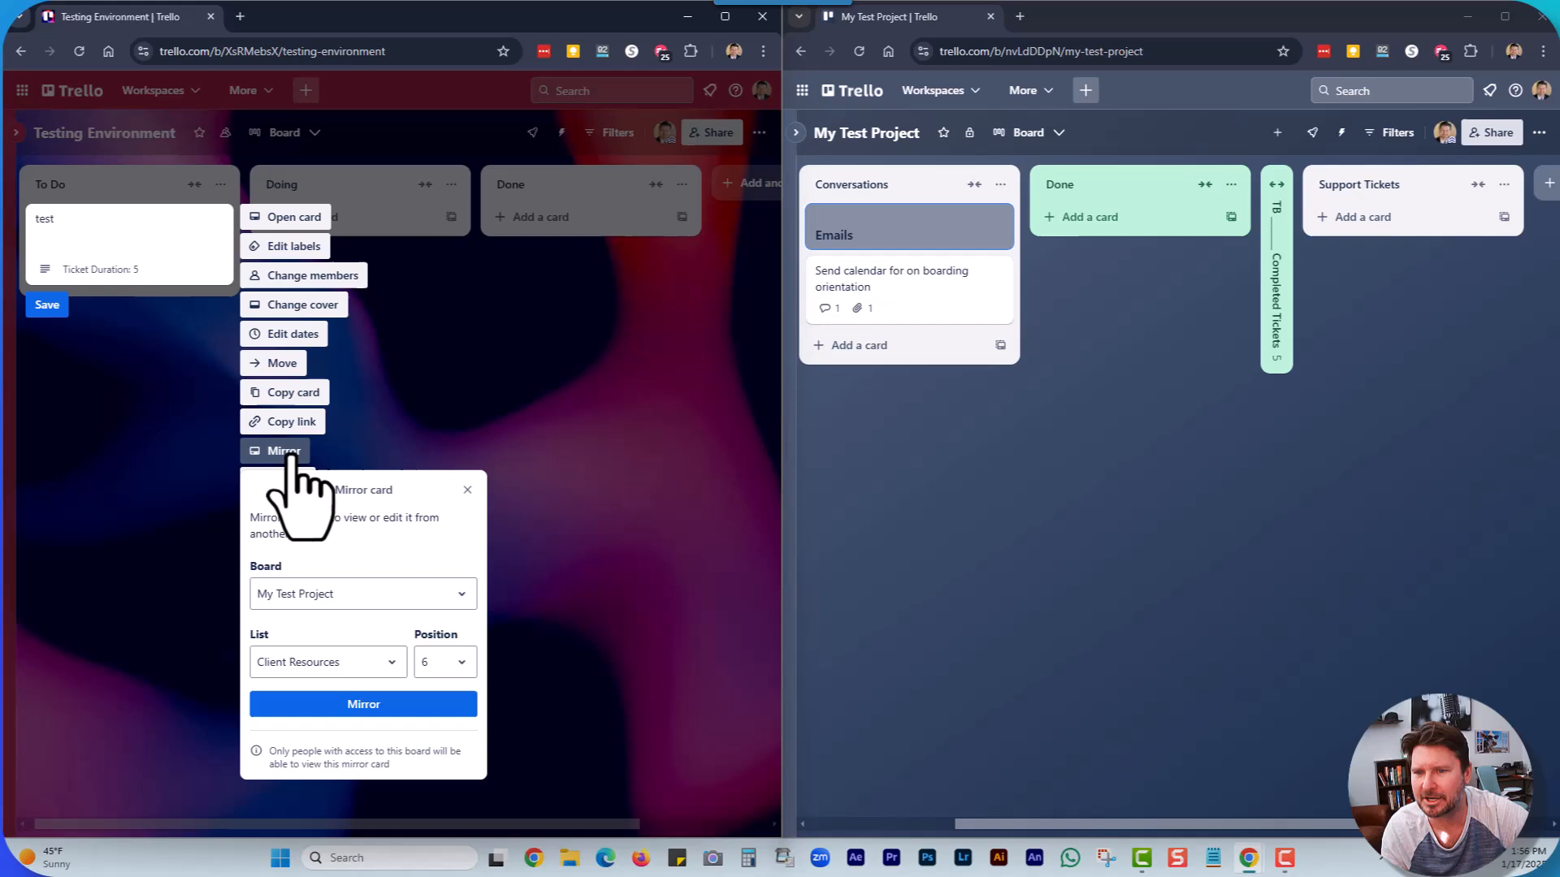
mouse_move(881, 198)
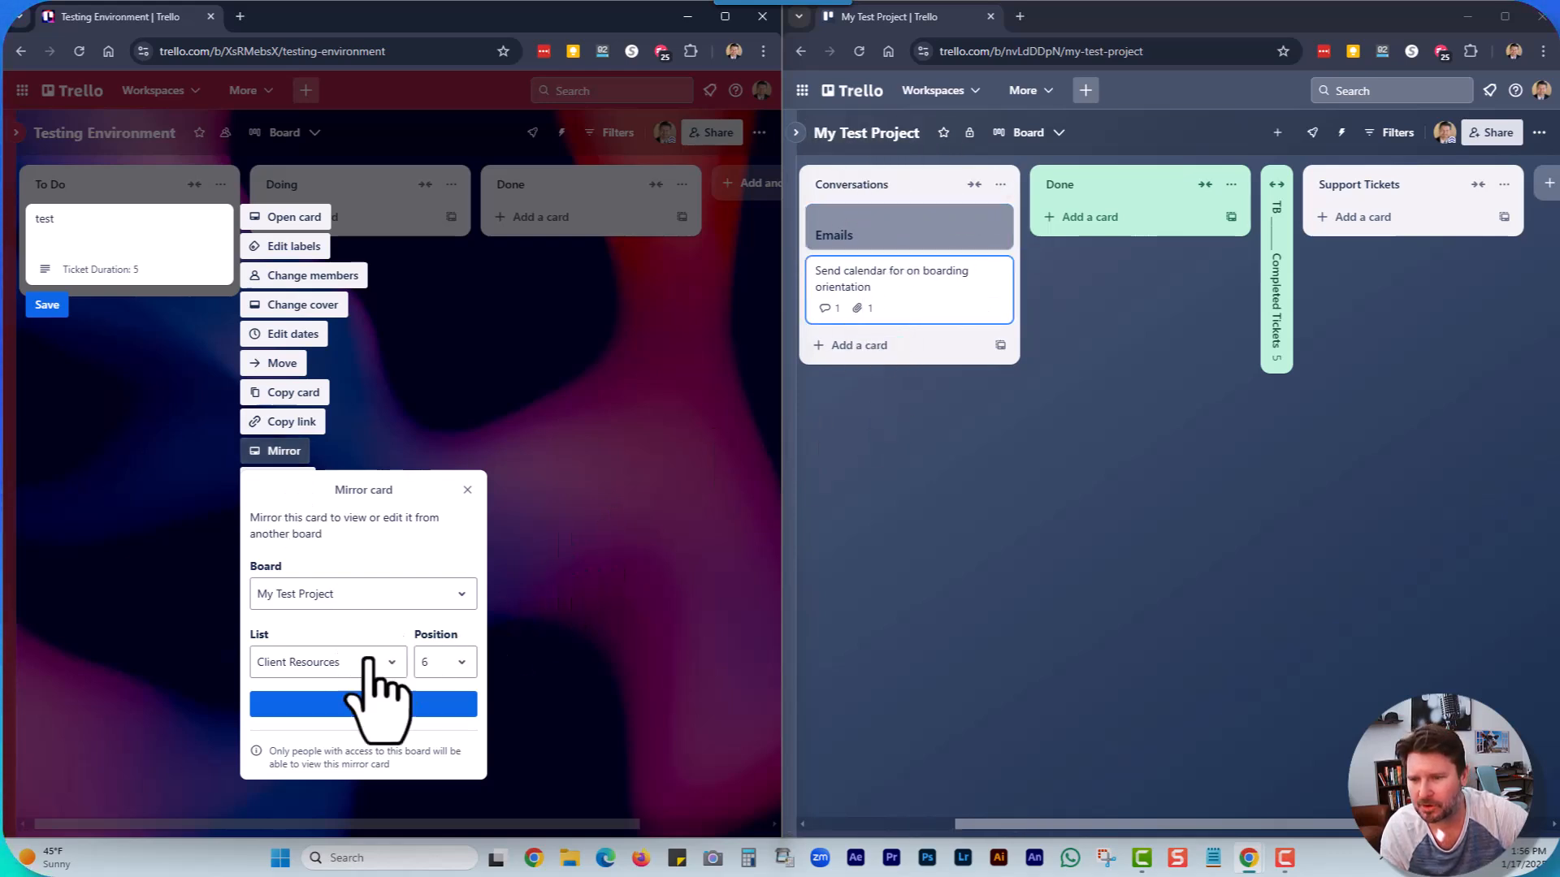
click(326, 661)
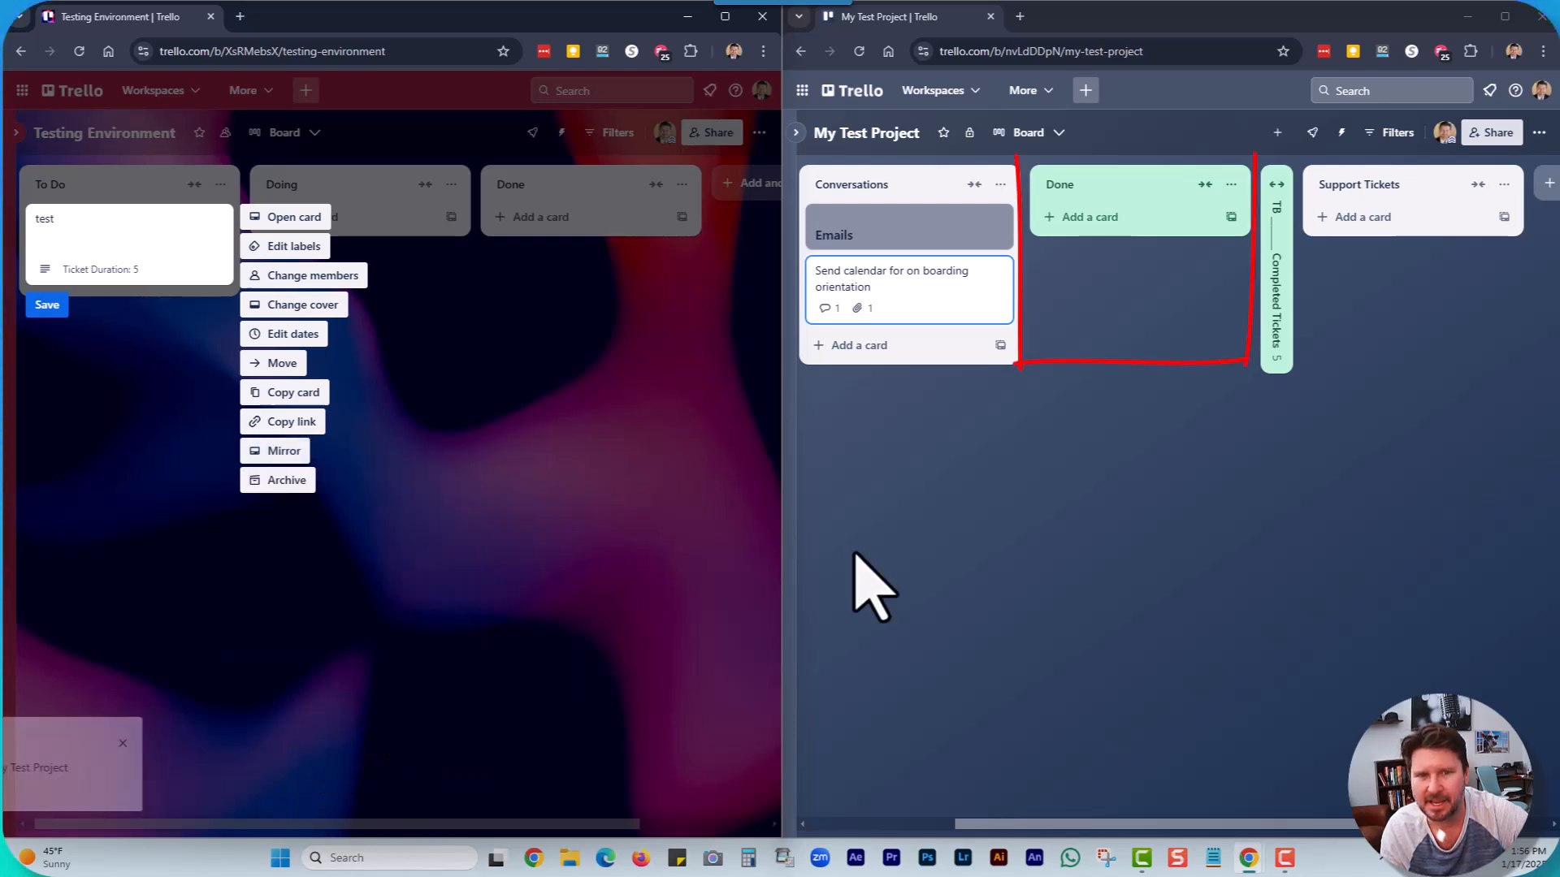
click(282, 450)
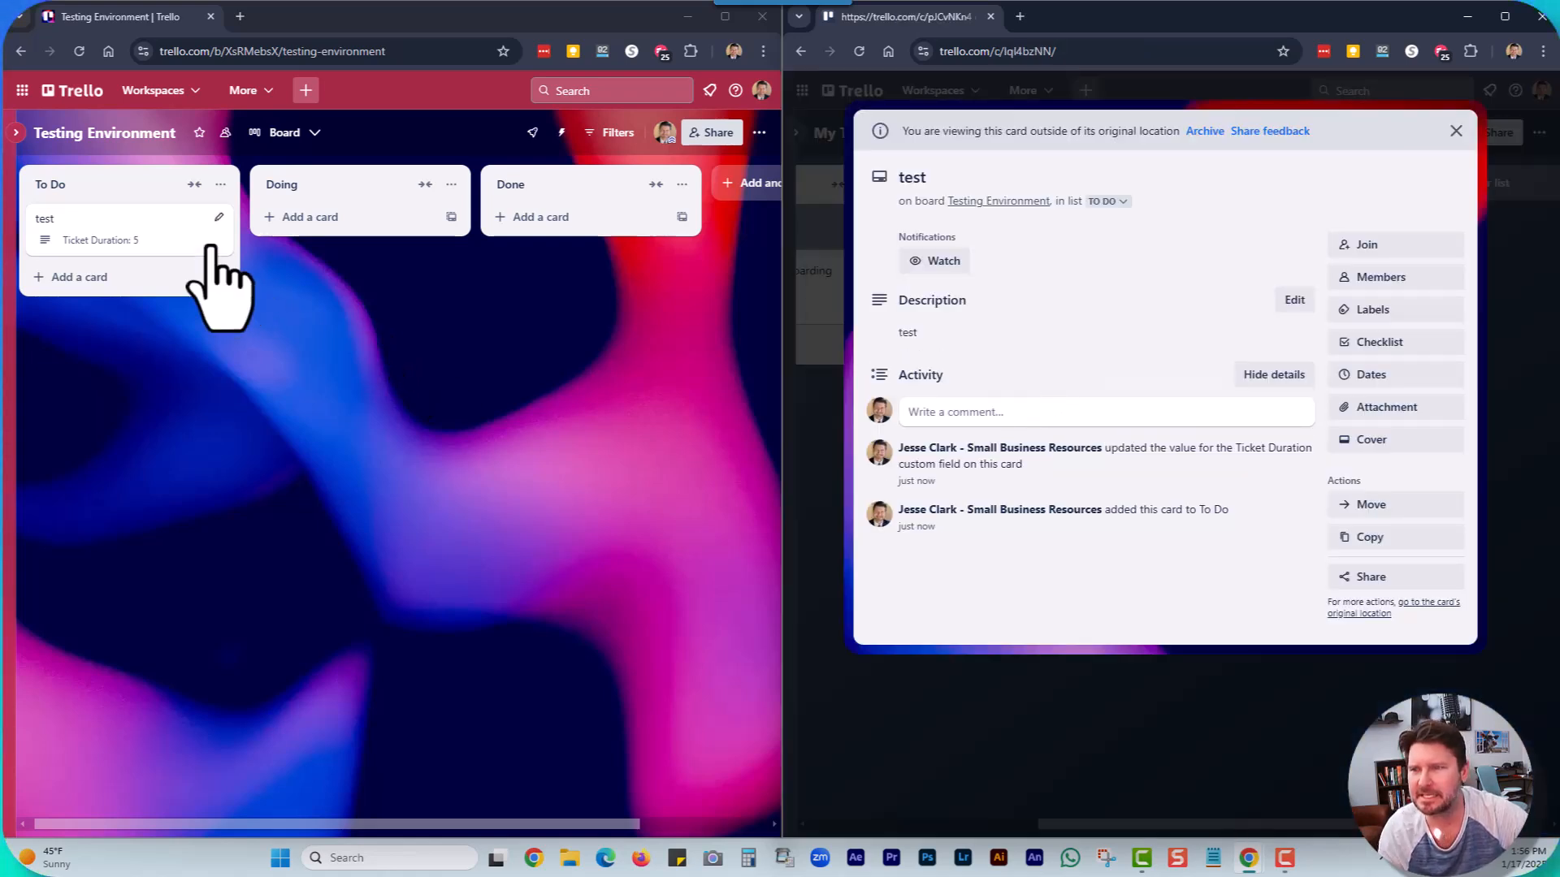
Review the mirrored 'test' card in My Test Project's Done list and close it.
click(46, 218)
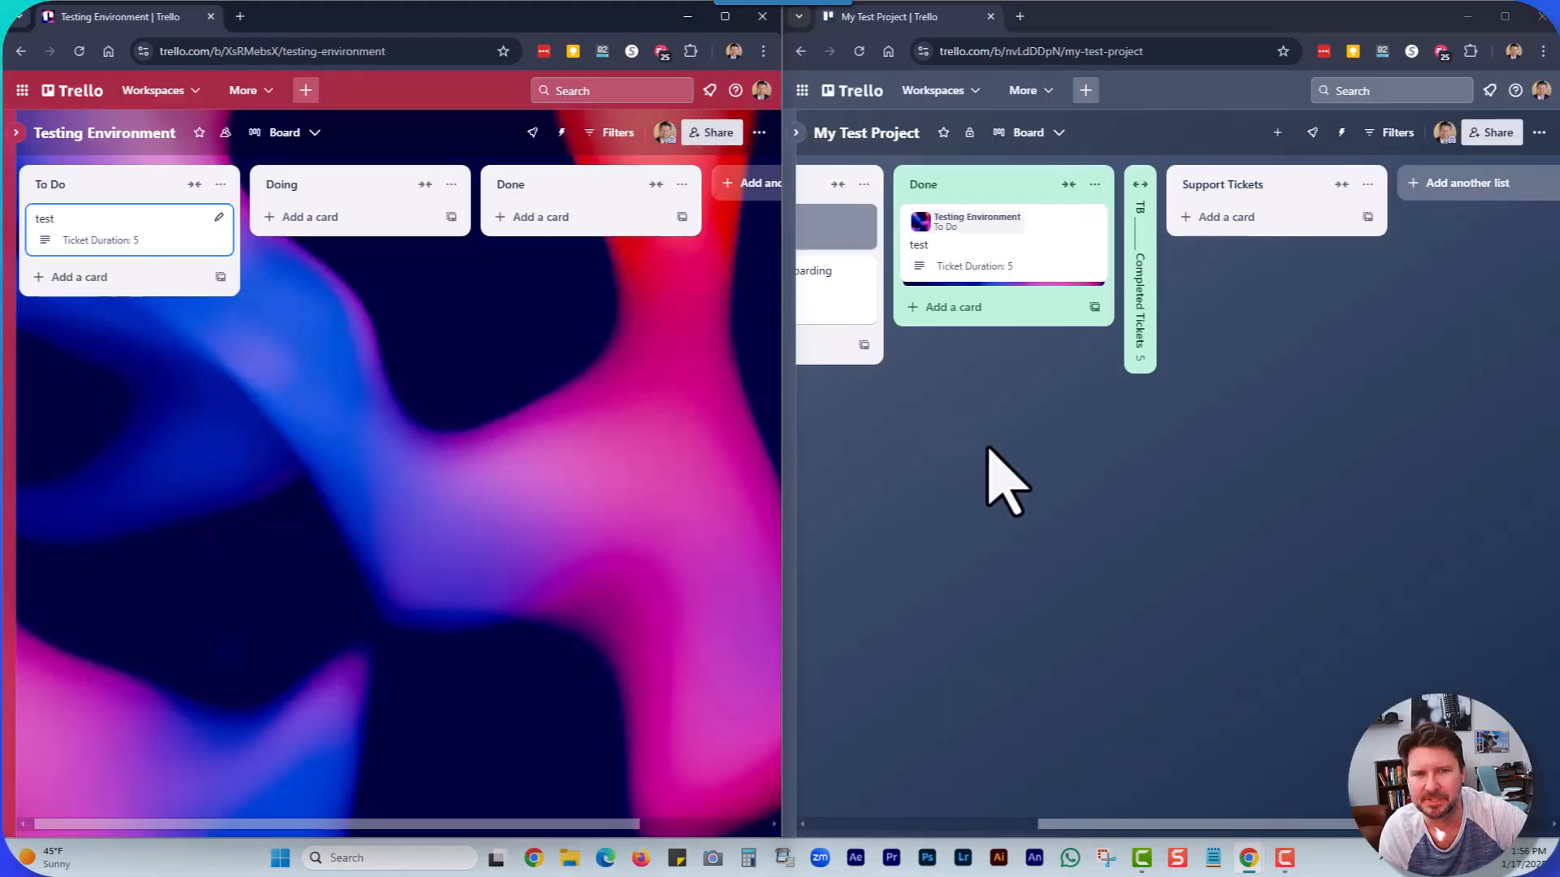
mouse_move(652, 512)
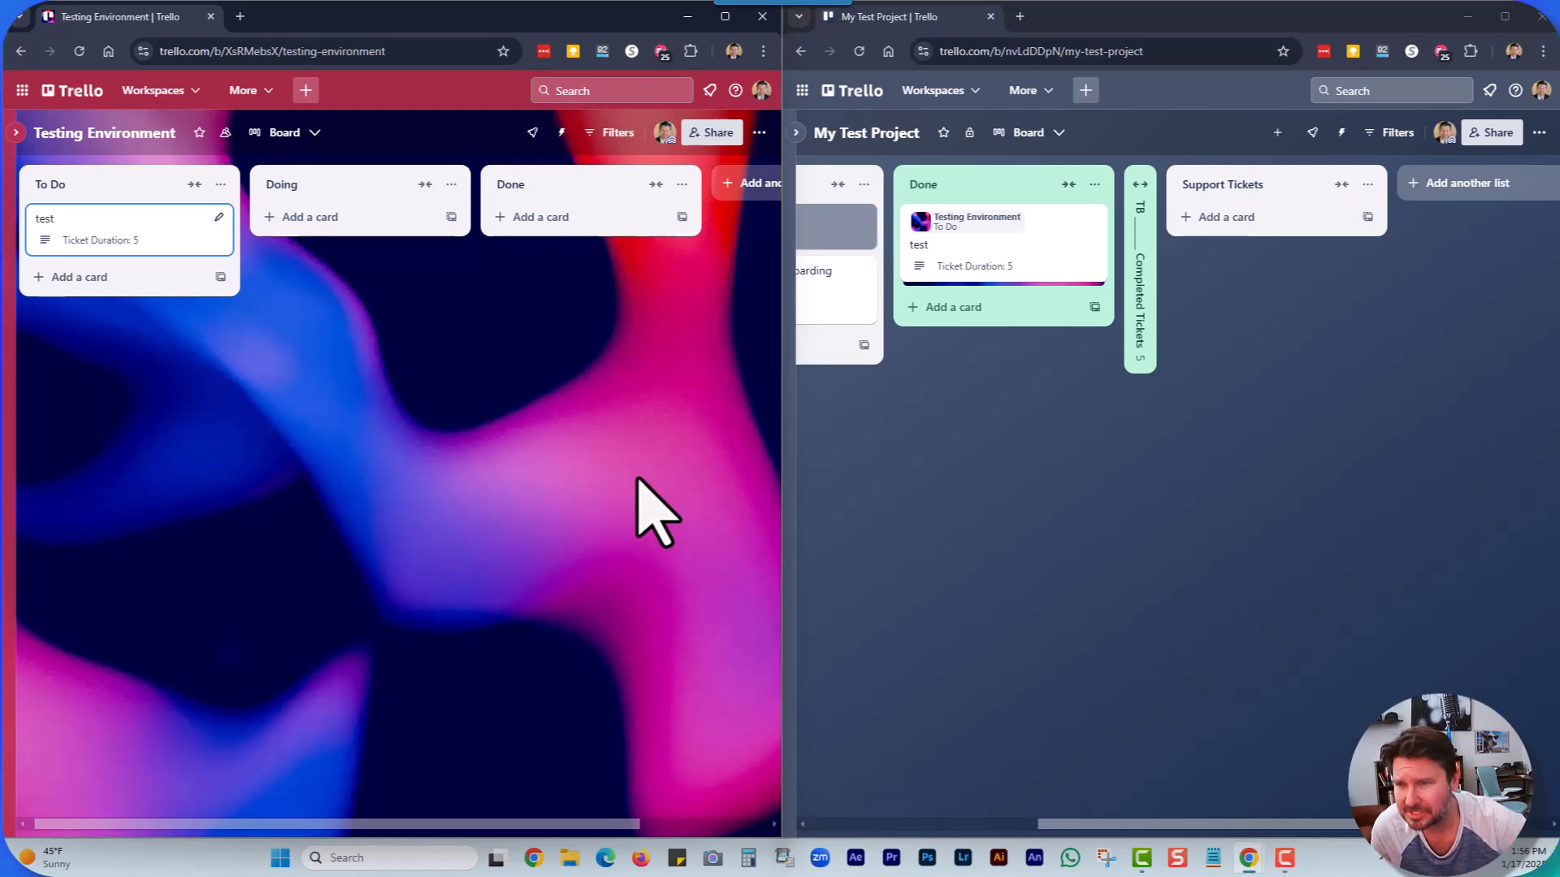
mouse_move(582, 507)
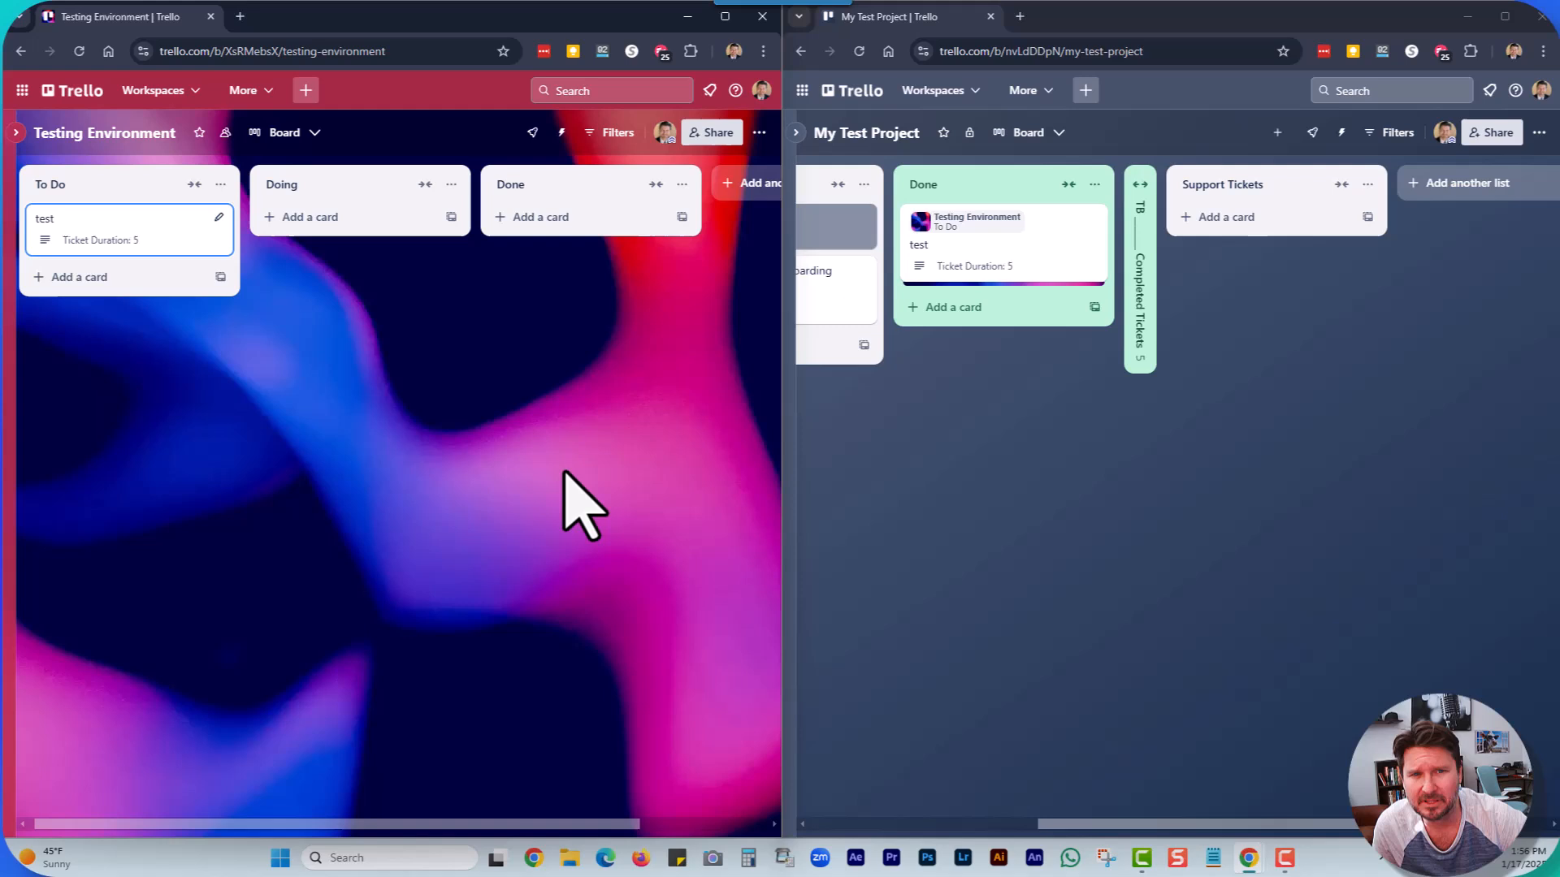
mouse_move(643, 417)
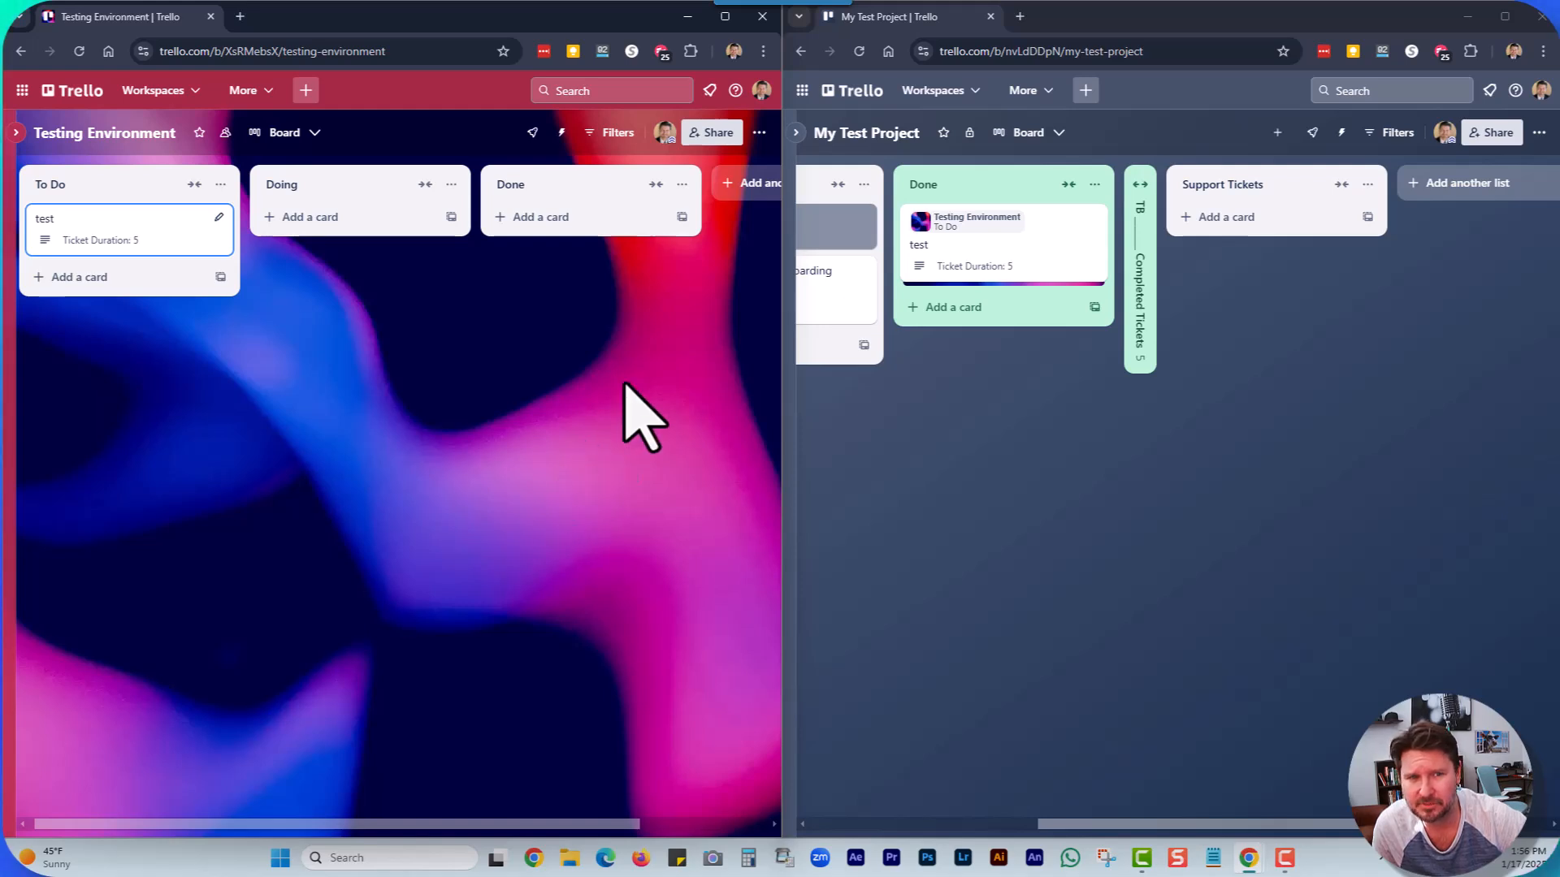